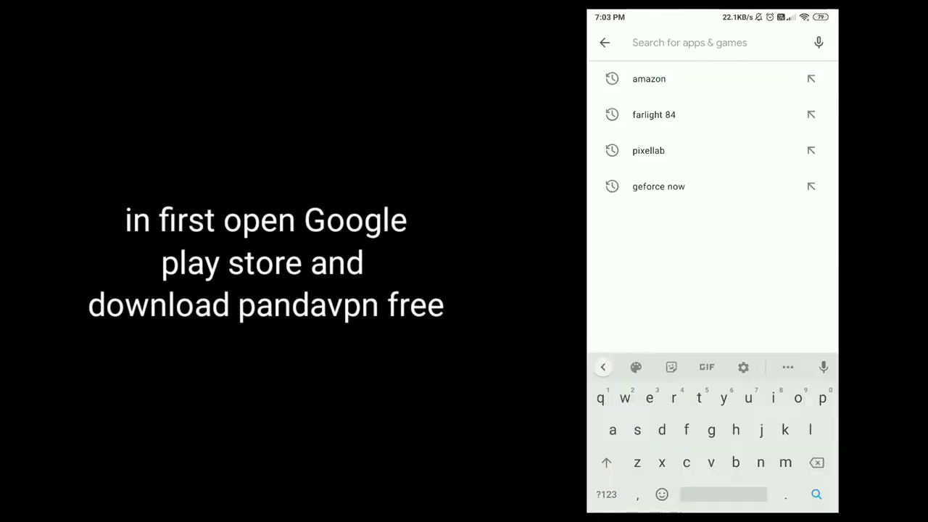
Step: Search Play Store for "pa" and open the PandaVPN Free app page
text(pand)
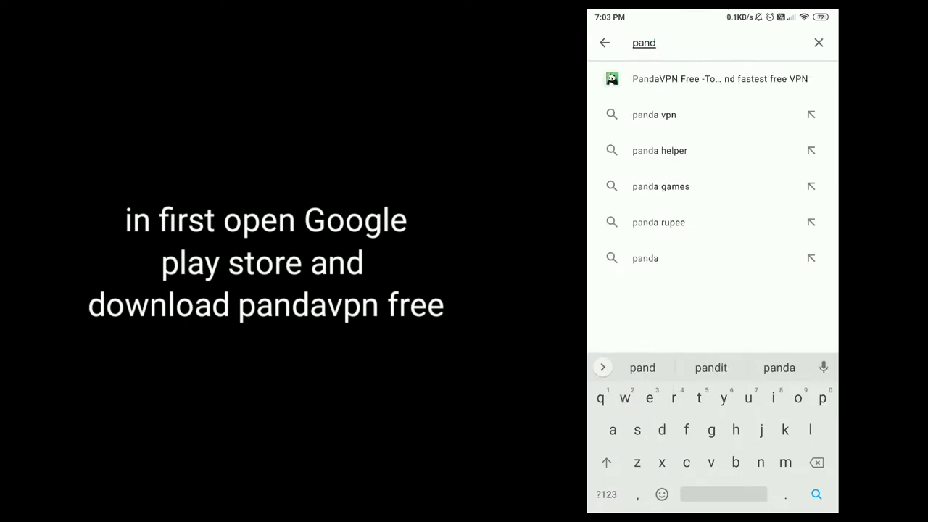
click(711, 79)
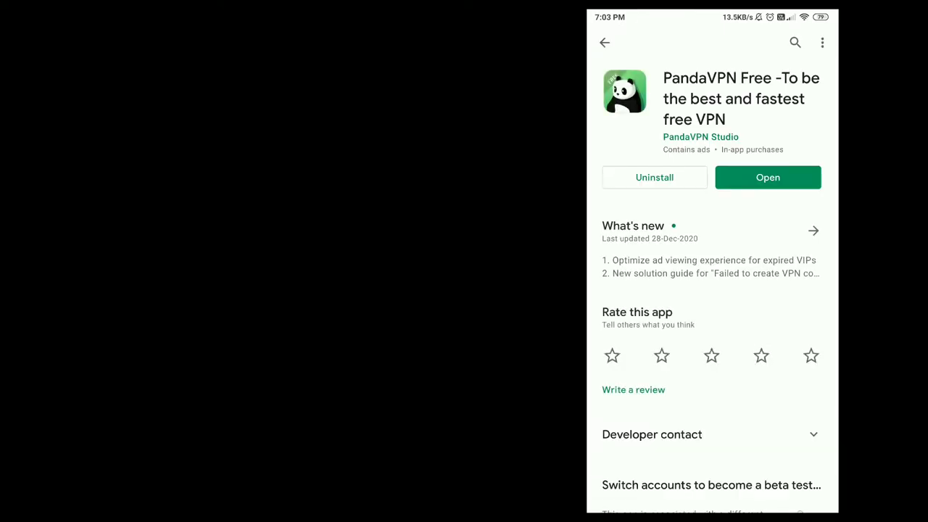
Step: Launch PandaVPN and connect to the Israel – Petah Tikva server
click(767, 177)
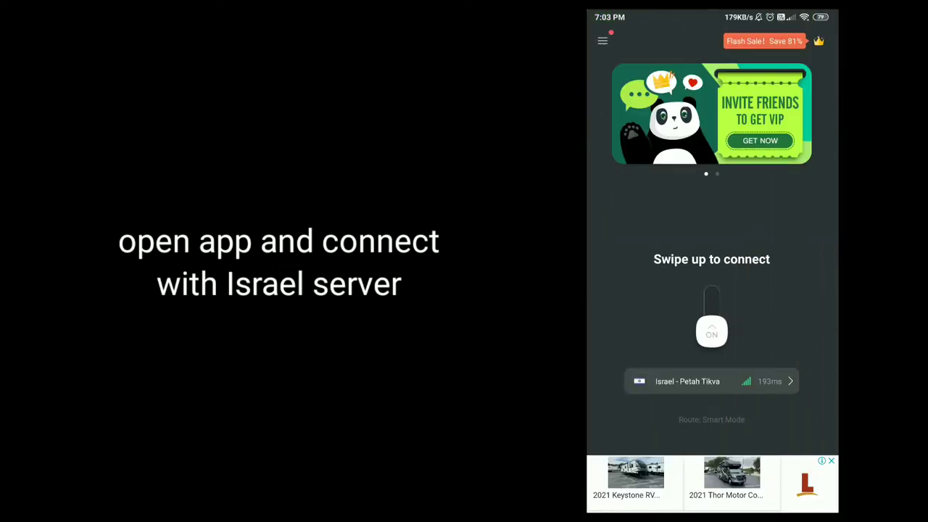
click(710, 380)
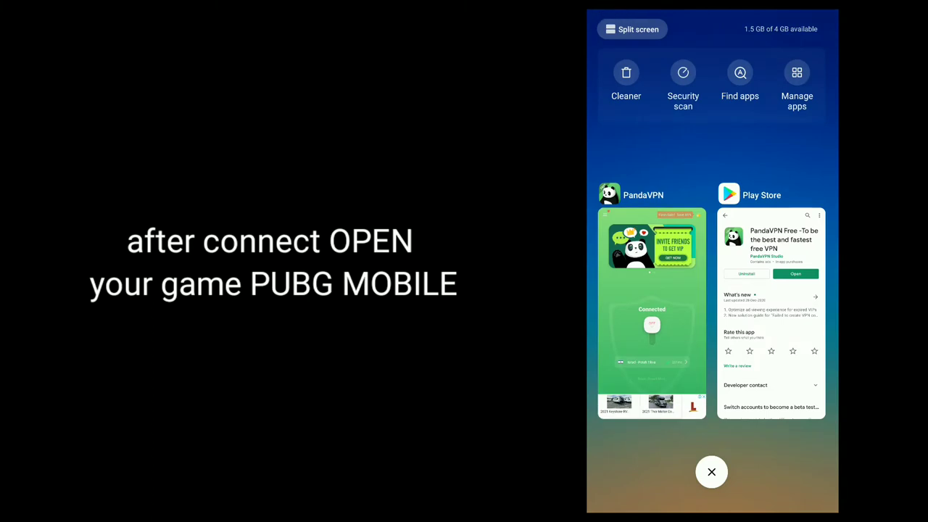
Step: Launch PUBG Mobile from recents, collapse the lobby side menu, and enter Settings
click(710, 473)
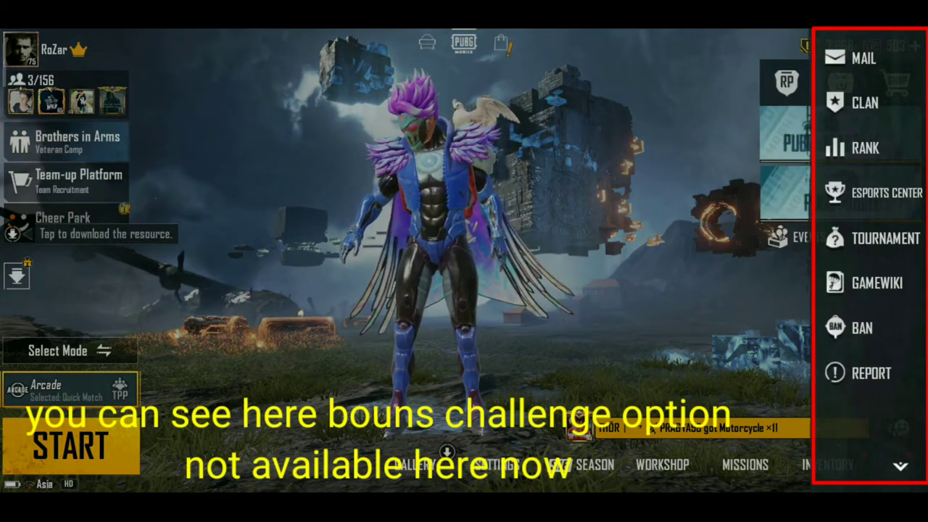
click(901, 466)
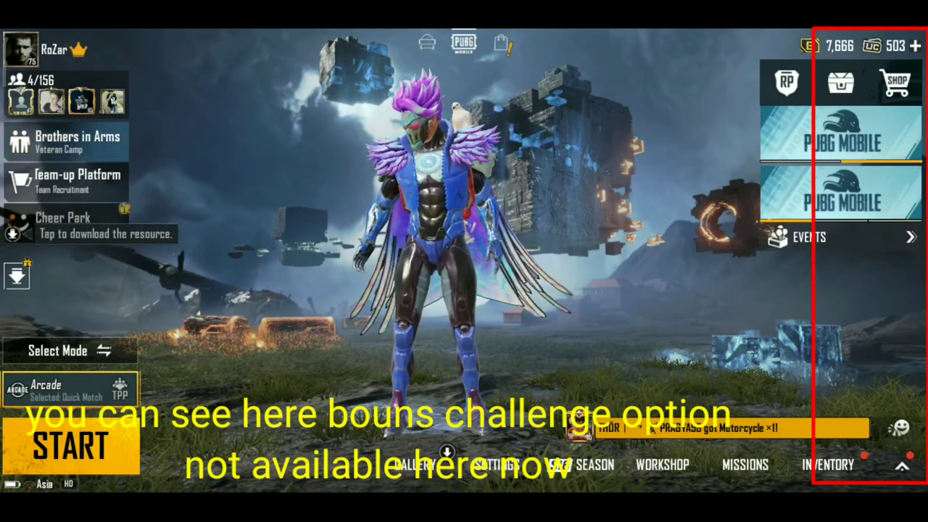
click(495, 464)
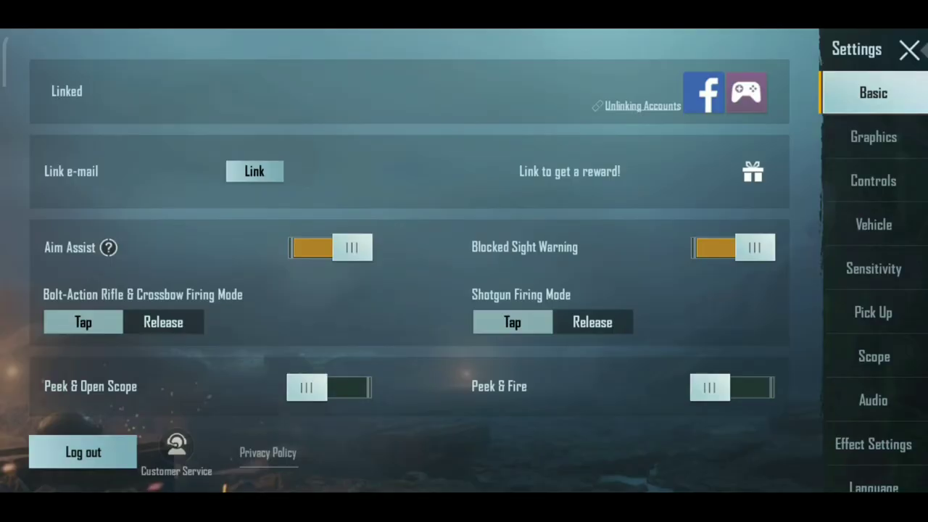
Step: In Basic settings choose Change Country/Region and accept Israel as the new region
scroll(down, 3)
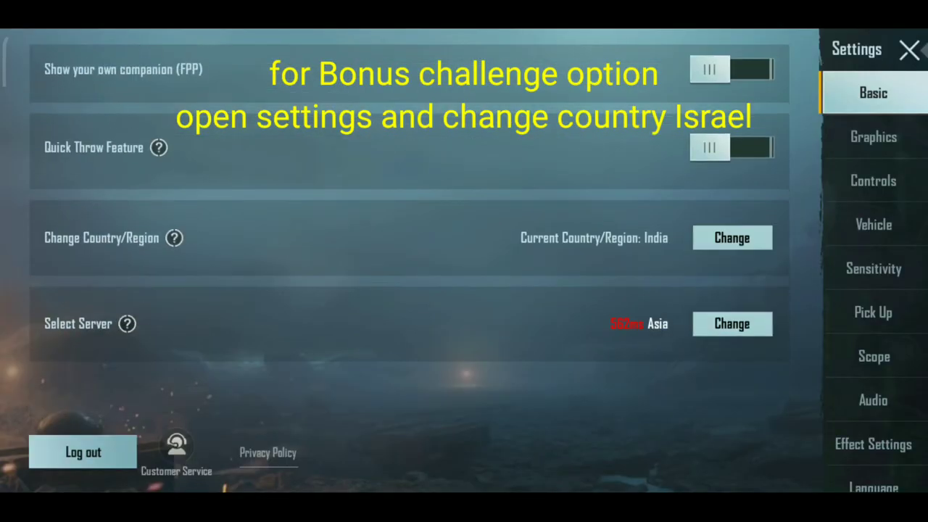
click(731, 238)
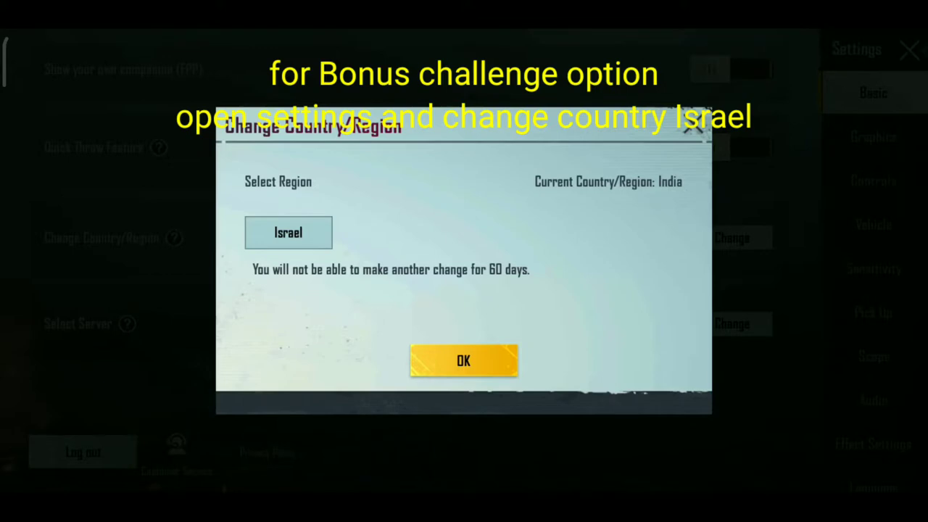
click(464, 360)
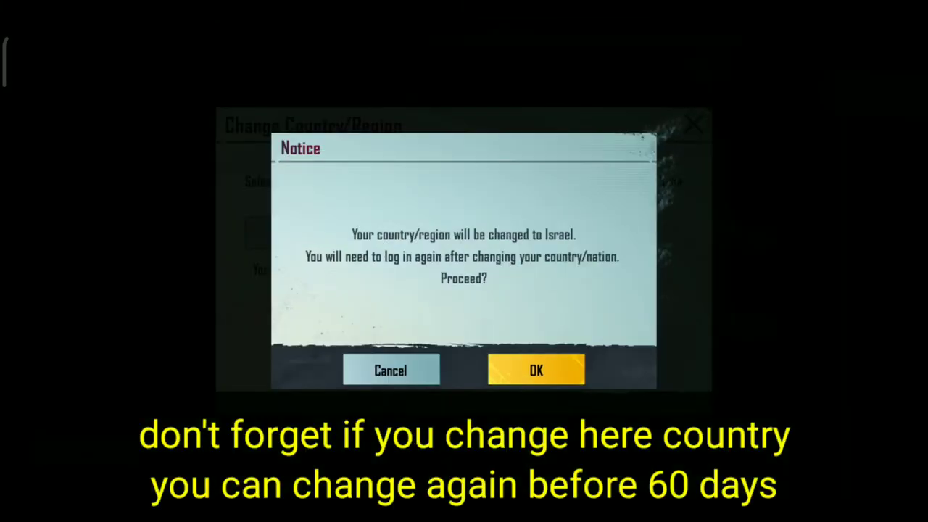